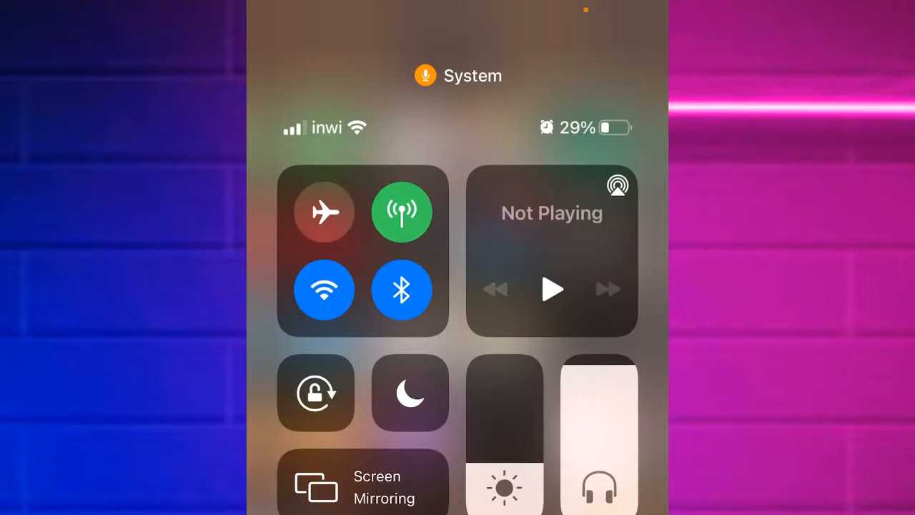
Switch Airplane Mode on from Control Center, then switch it back off.
{"action": "left_click", "coordinate": [324, 212]}
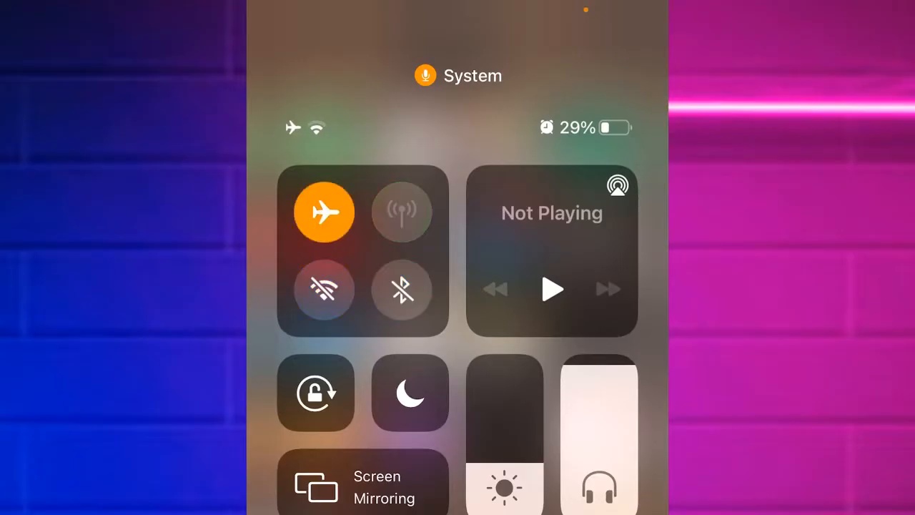
{"action": "left_click", "coordinate": [325, 212]}
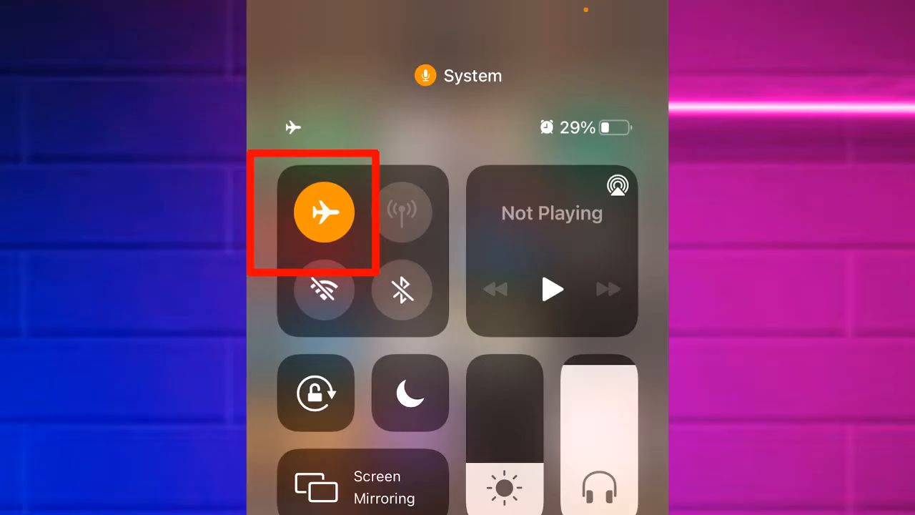
{"action": "left_click", "coordinate": [326, 212]}
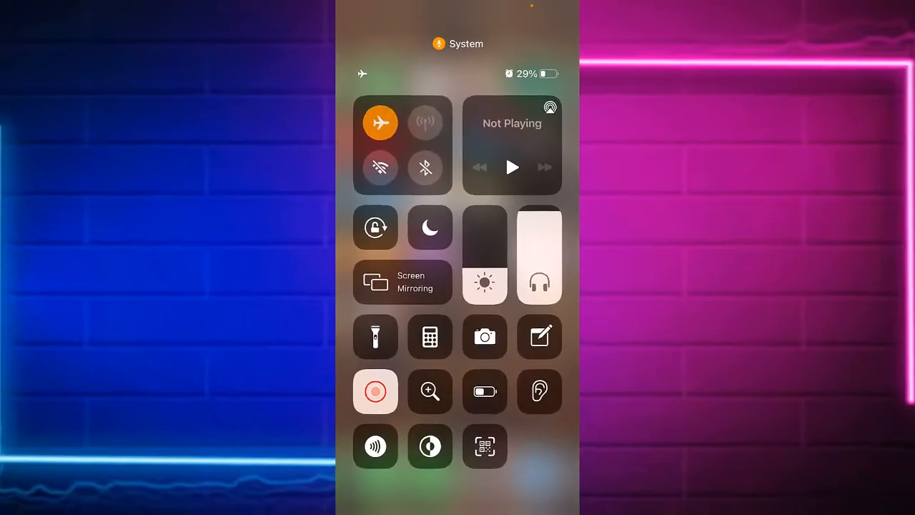
{"action": "left_click", "coordinate": [380, 121]}
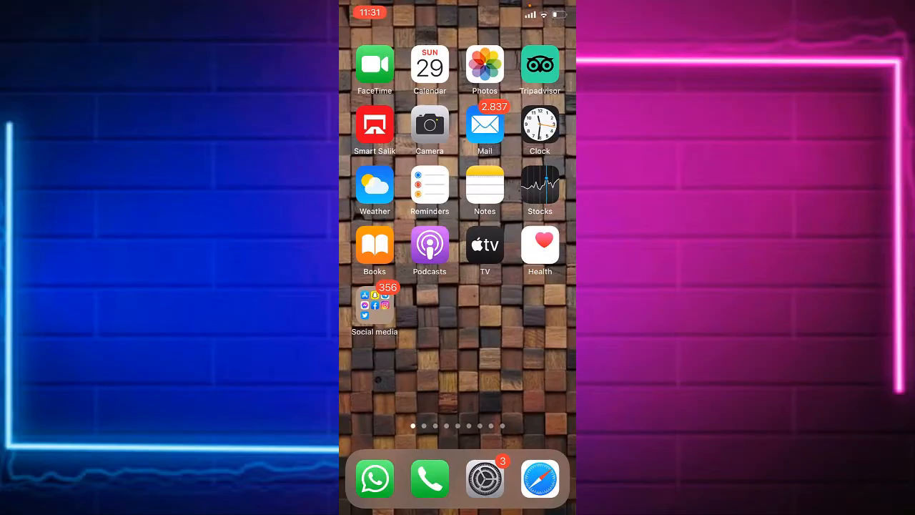
Launch Settings from the home screen and scroll down toward Emergency SOS.
{"action": "left_click", "coordinate": [484, 479]}
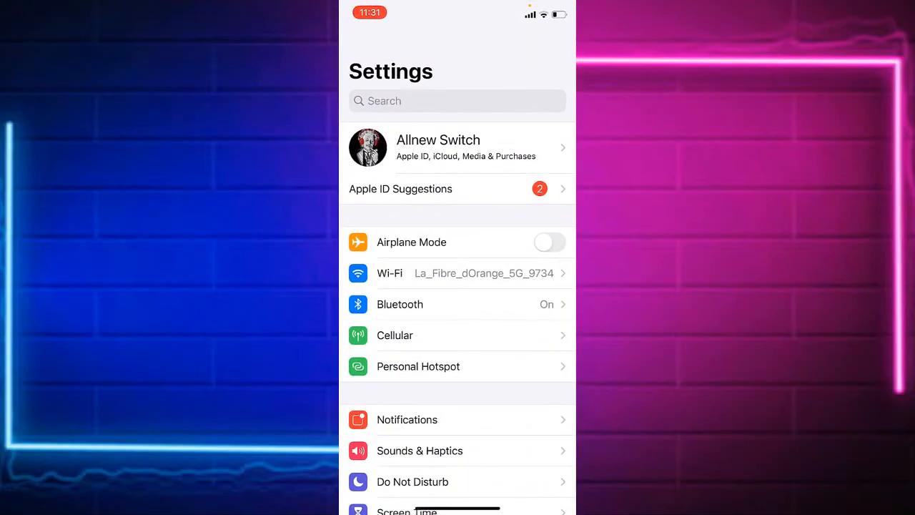
{"action": "scroll", "scroll_direction": "down", "scroll_amount": 3}
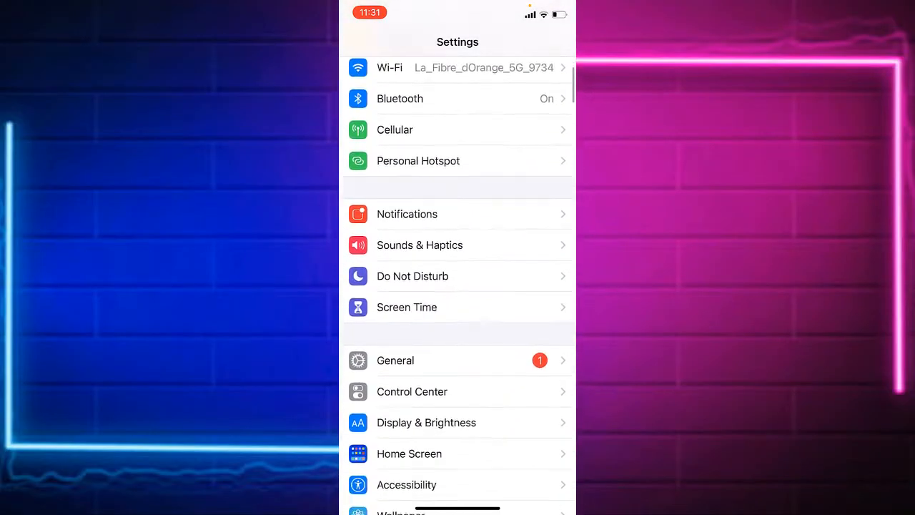
{"action": "scroll", "scroll_direction": "down", "scroll_amount": 3}
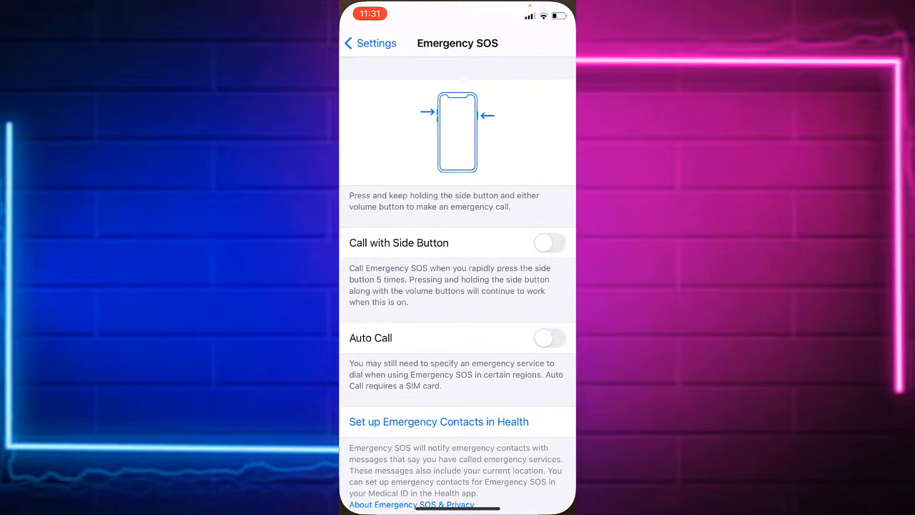
Go back from Emergency SOS to the main Settings list.
{"action": "left_click", "coordinate": [368, 43]}
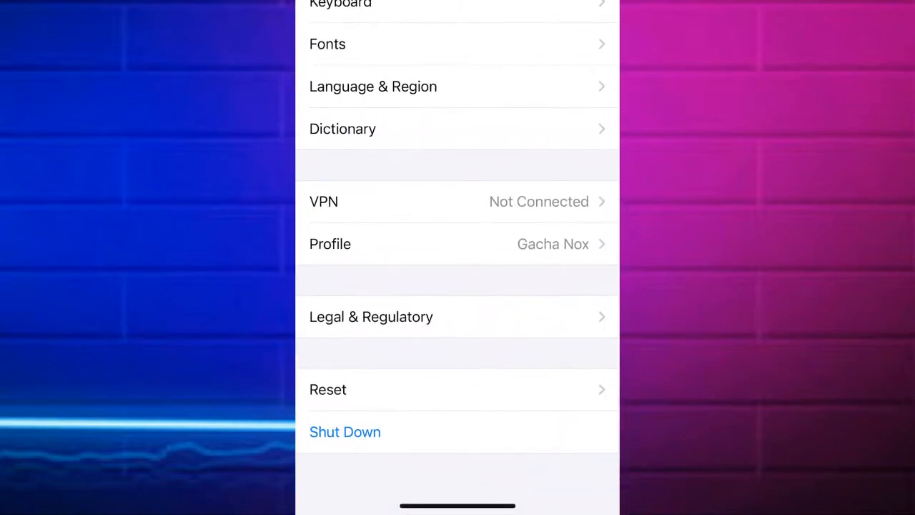
Leave General, scroll the Settings list and reopen the Emergency SOS page.
{"action": "scroll", "scroll_direction": "down", "scroll_amount": 3}
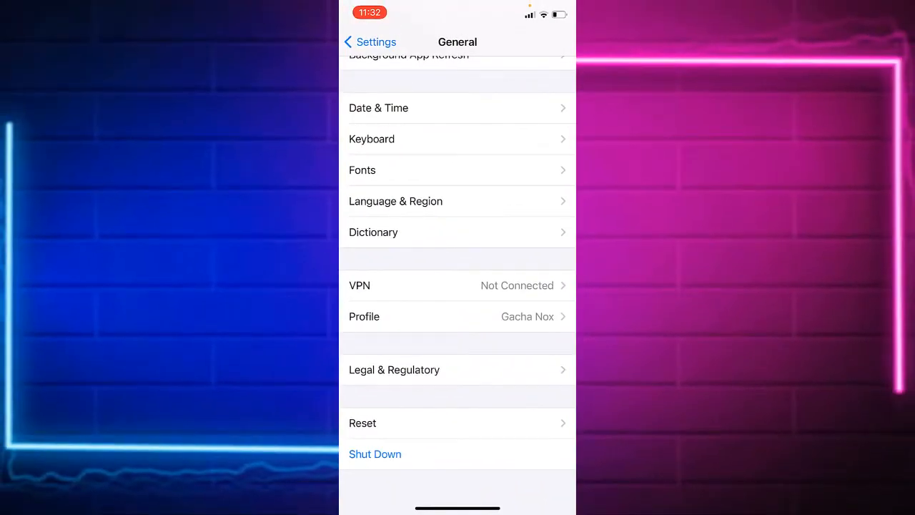
{"action": "left_click", "coordinate": [369, 41]}
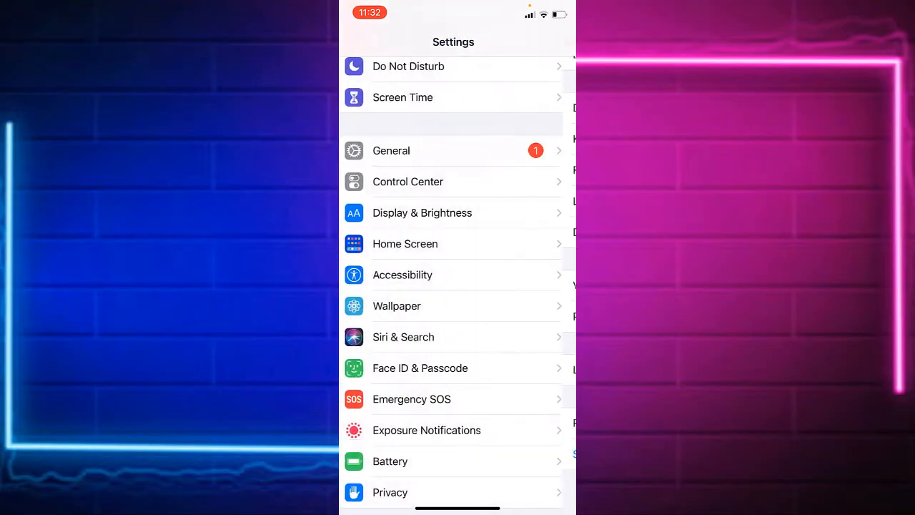
{"action": "scroll", "scroll_direction": "down", "scroll_amount": 3}
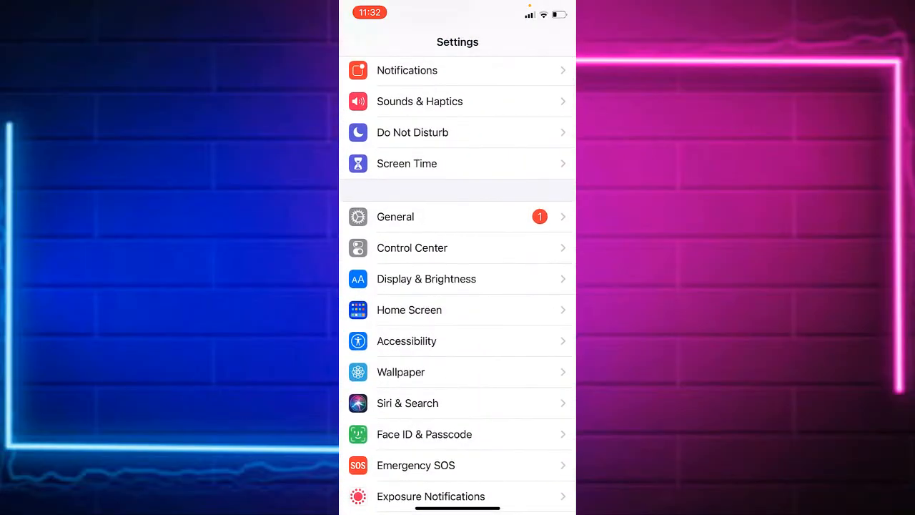
{"action": "left_click", "coordinate": [415, 464]}
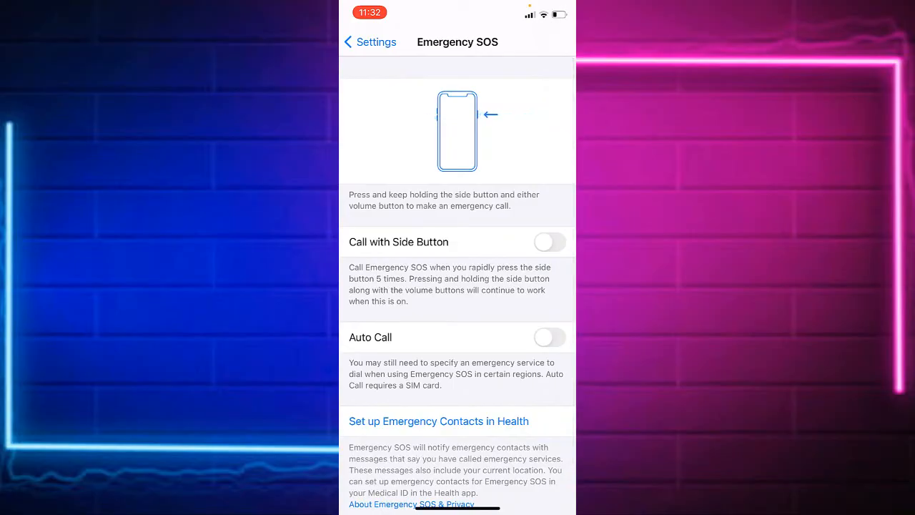
Switch on Call with Side Button and Auto Call in Emergency SOS.
{"action": "left_click", "coordinate": [548, 242]}
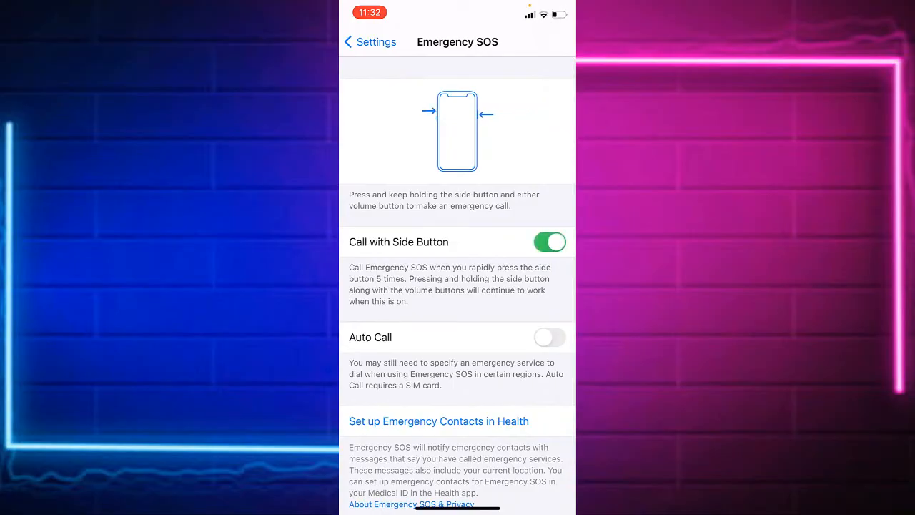
{"action": "left_click", "coordinate": [549, 338]}
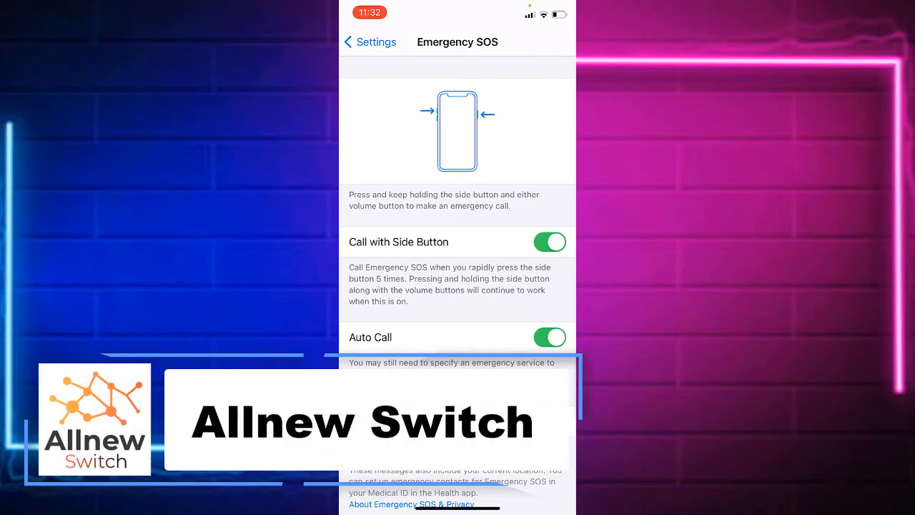